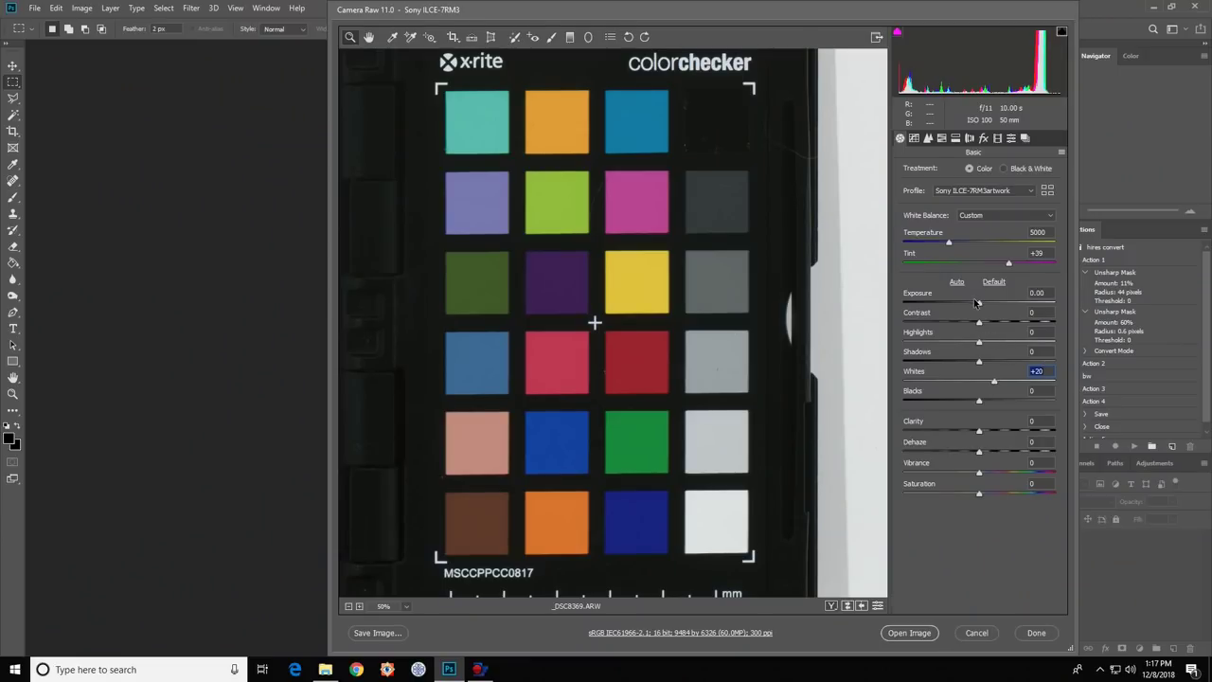
# - Nudge Exposure to about +0.10 and Highlights to about +10 on the ColorChecker photo
pyautogui.moveTo(978, 303); pyautogui.dragTo(980, 302)
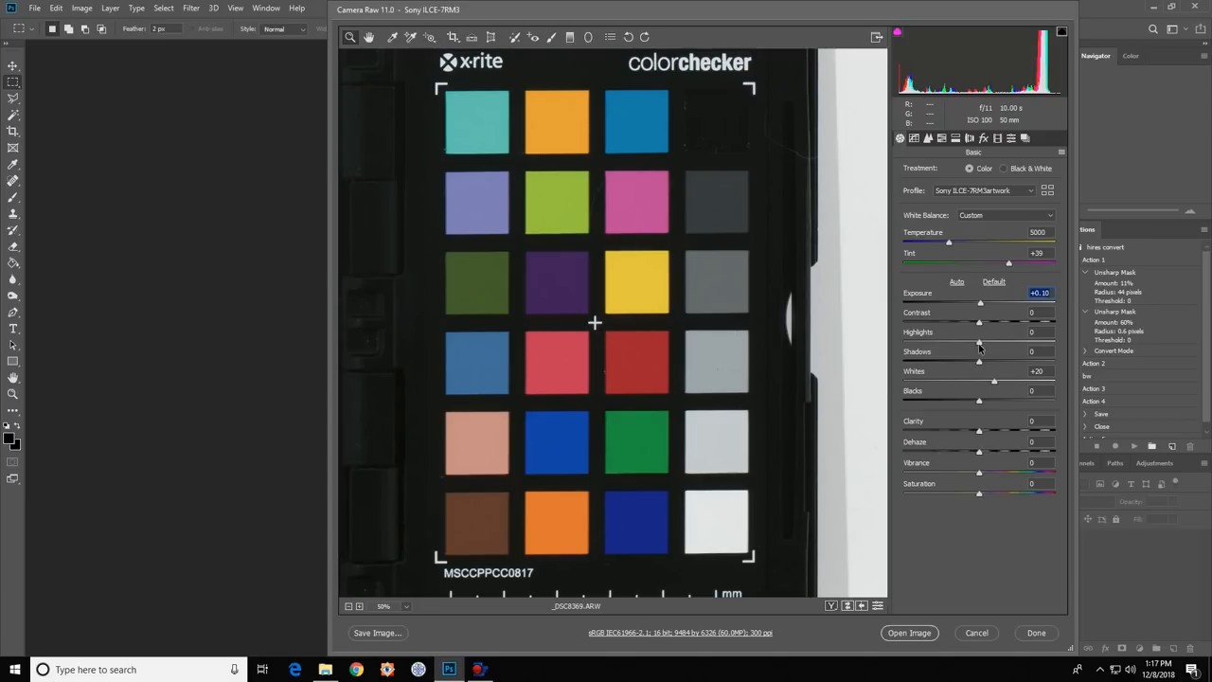
pyautogui.moveTo(979, 341); pyautogui.dragTo(988, 340)
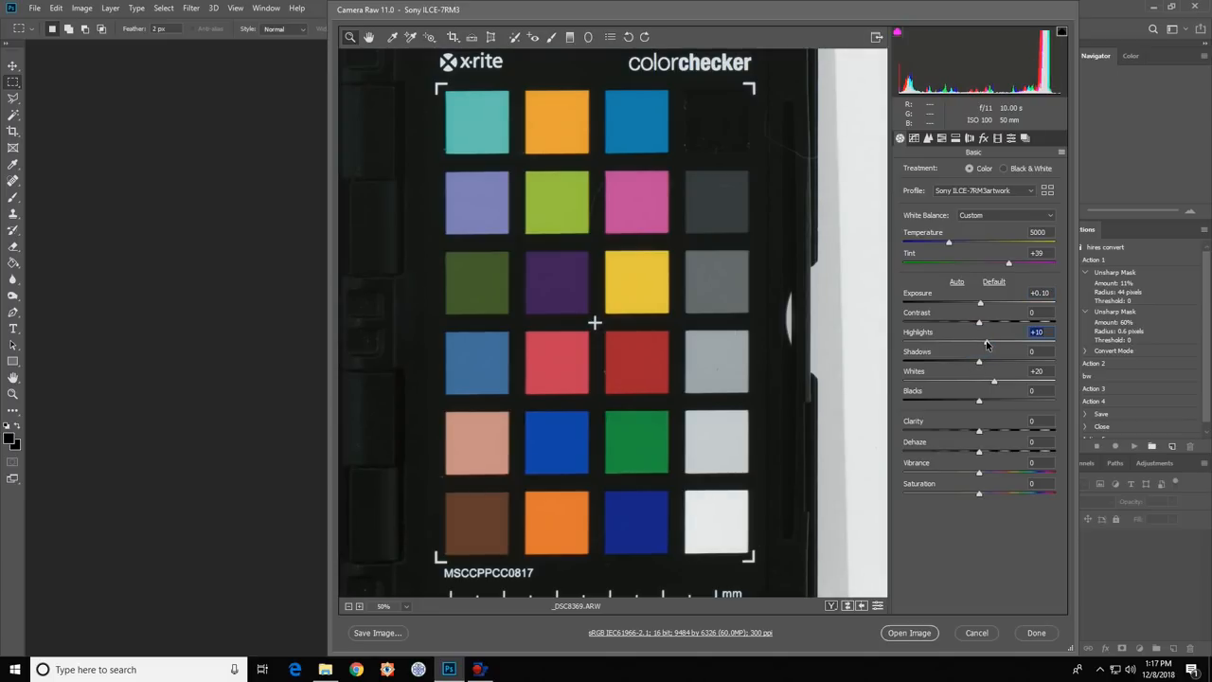
pyautogui.moveTo(977, 354)
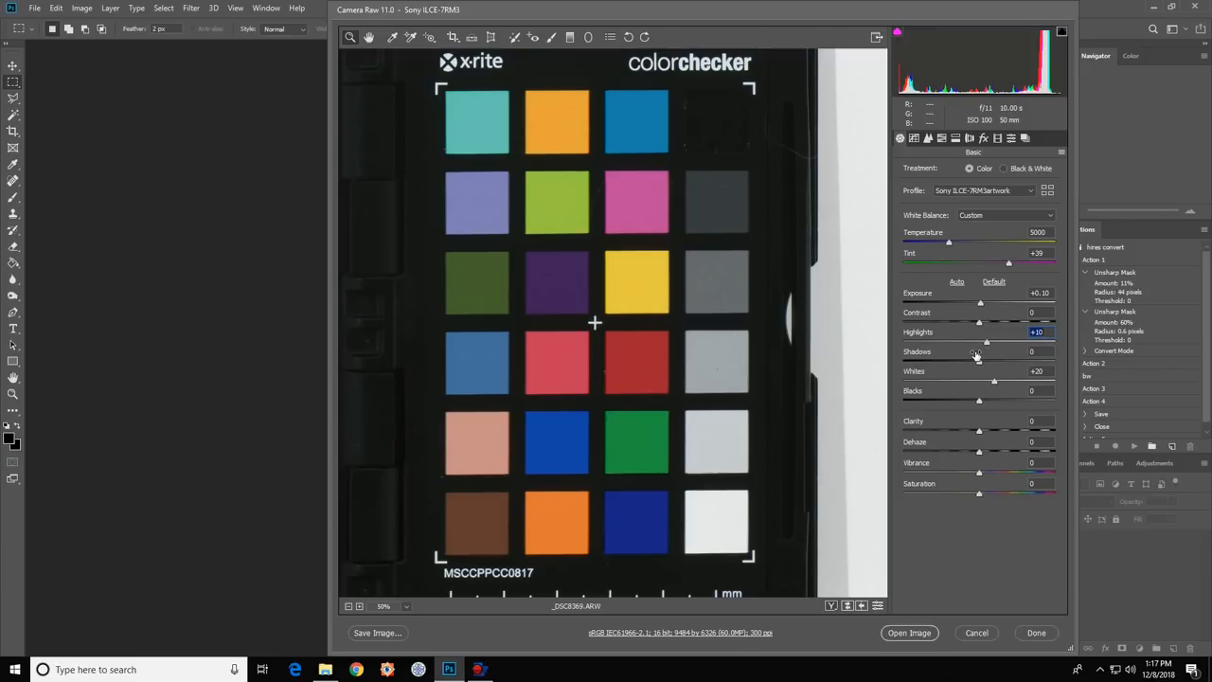
pyautogui.moveTo(880, 387)
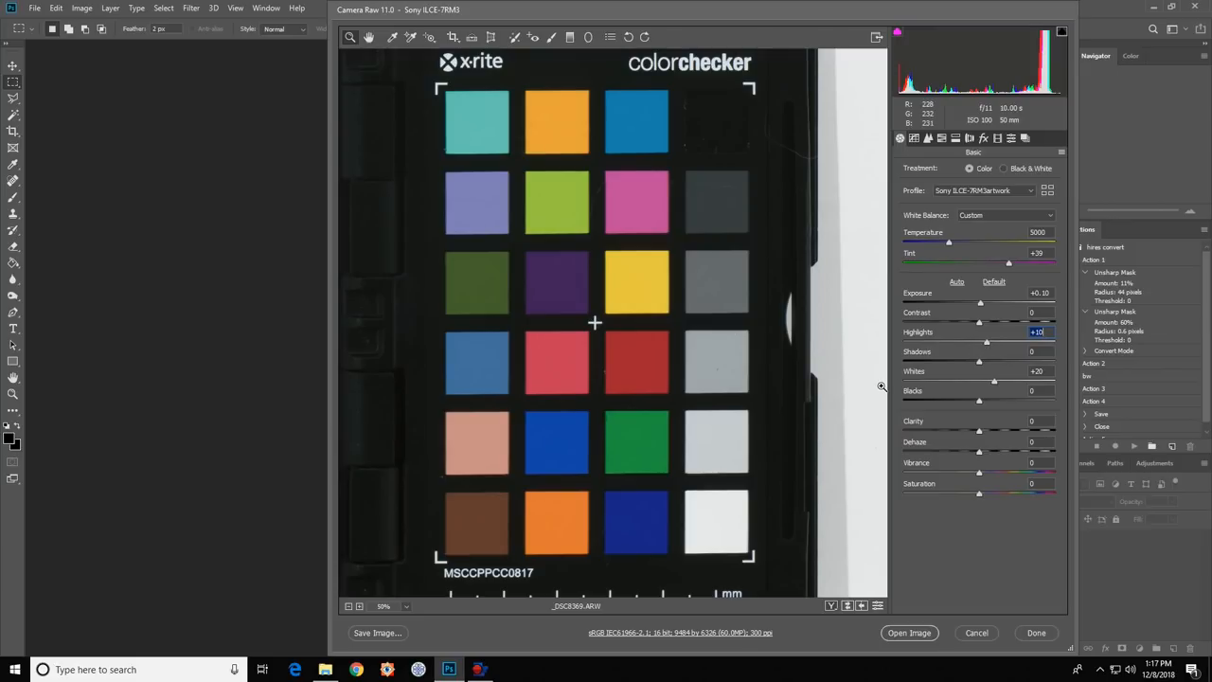